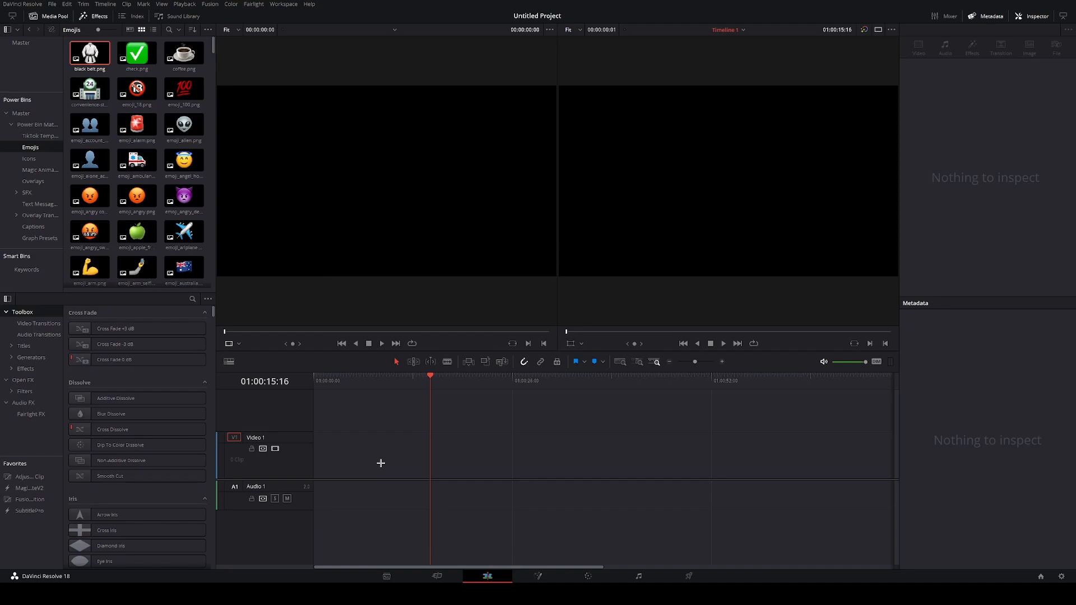
- Drag emoji_alarm.png from the Emojis power bin onto the Video 1 track
left_click(89, 195)
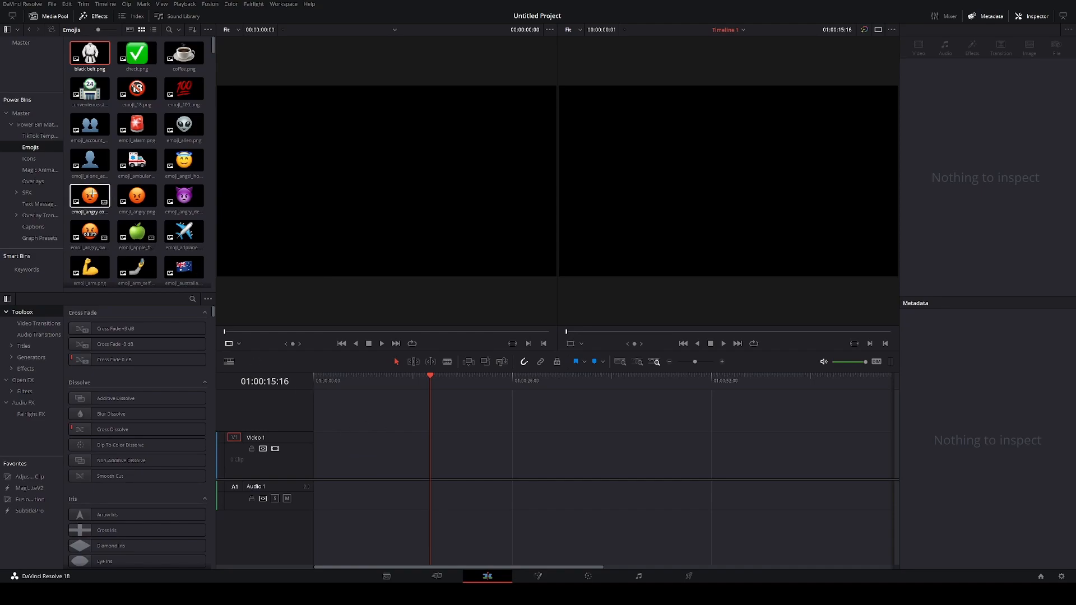
left_click(137, 125)
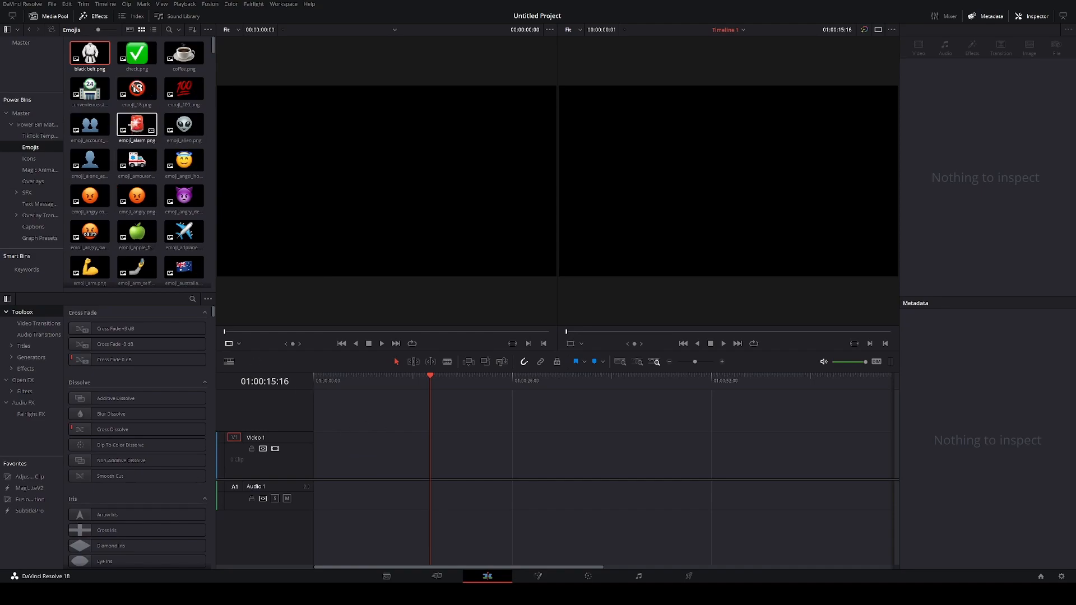
left_click_drag(136, 125, 448, 455)
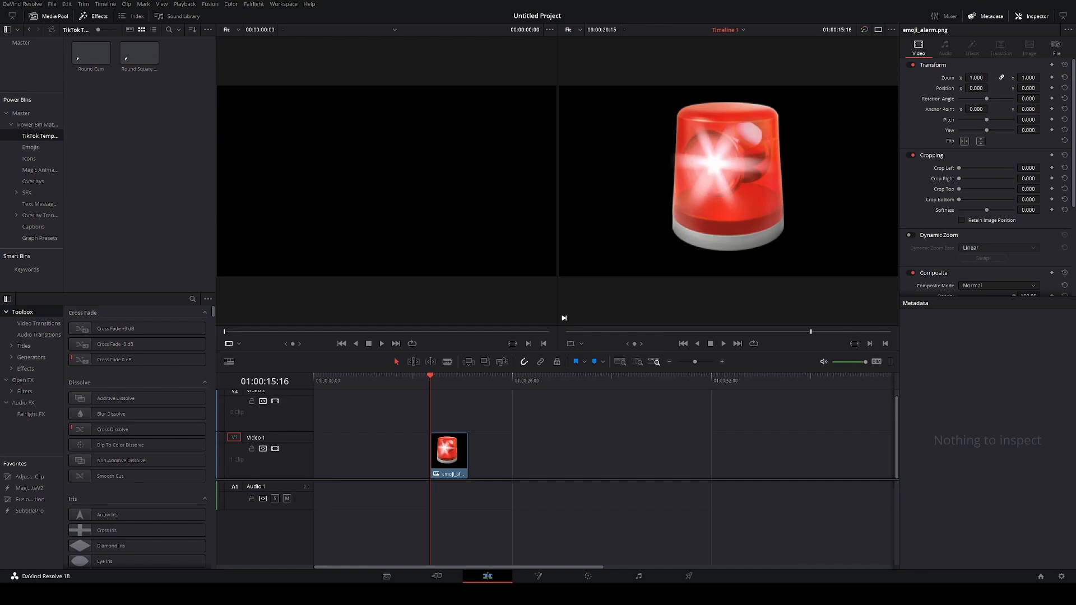
- From the Magic Animations bin, start Paste Attributes (Alt+V) on the alarm emoji clip
left_click(29, 147)
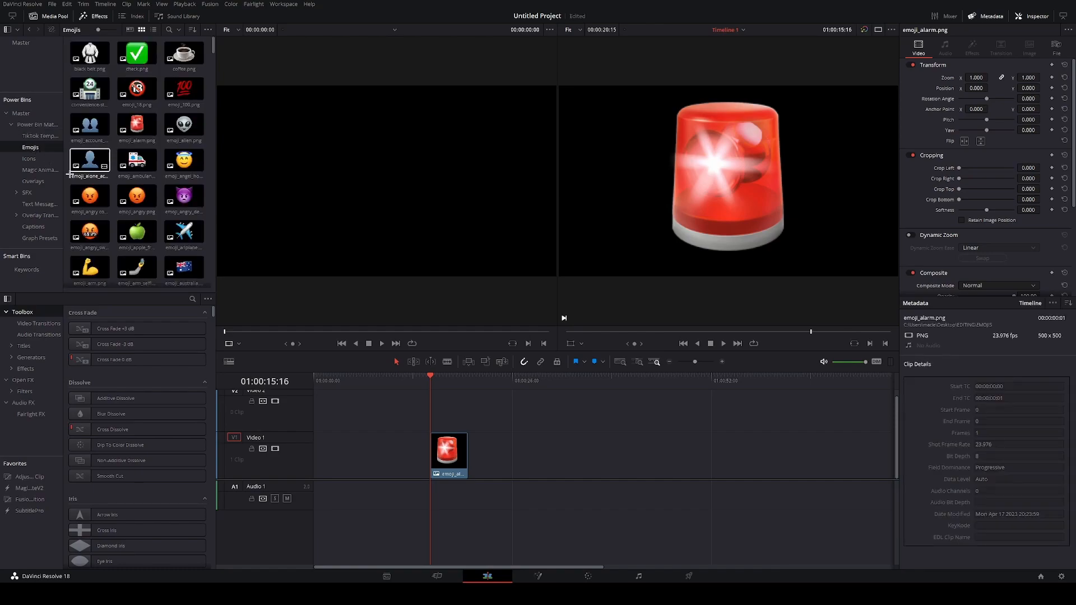
left_click(40, 169)
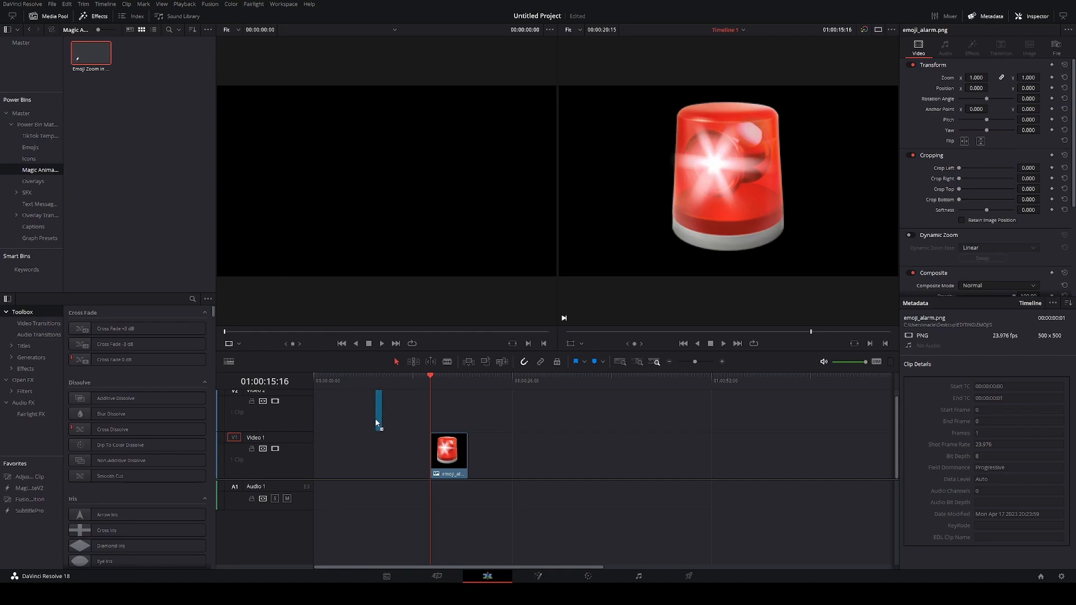
left_click(379, 407)
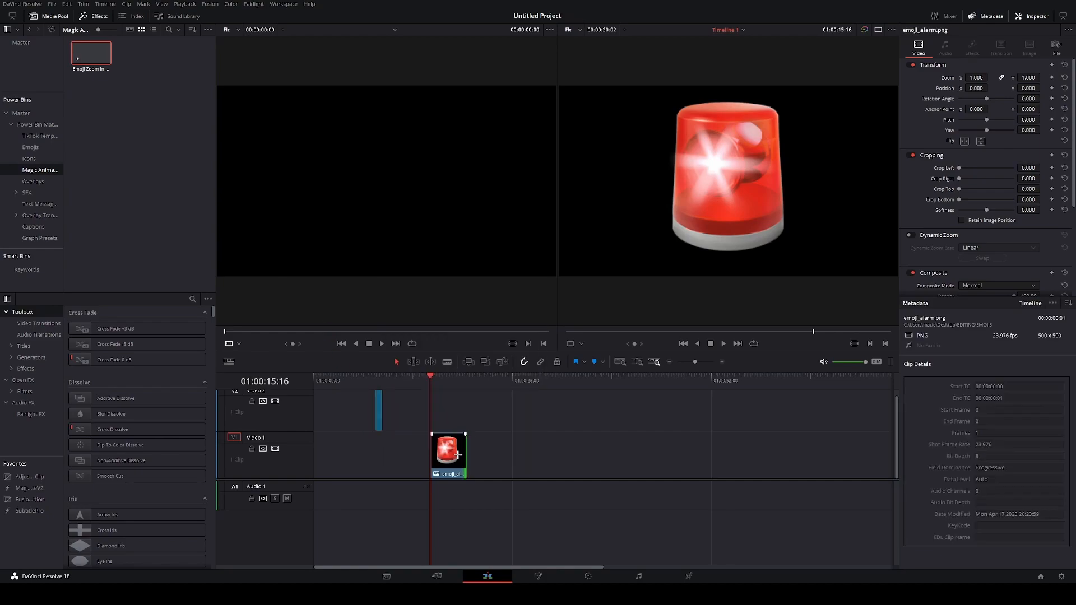
right_click(448, 454)
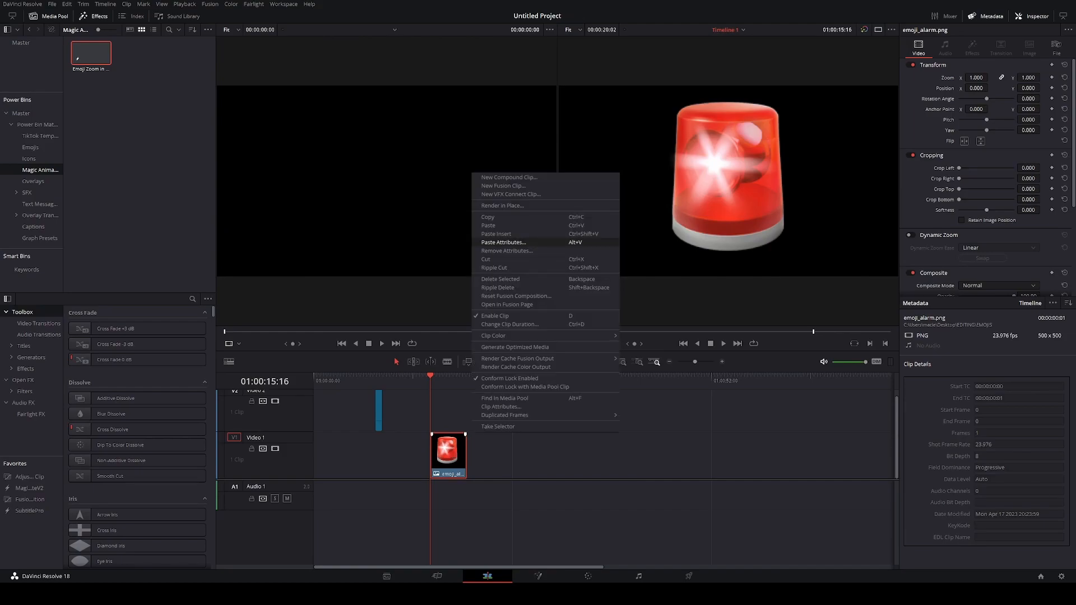
left_click(503, 242)
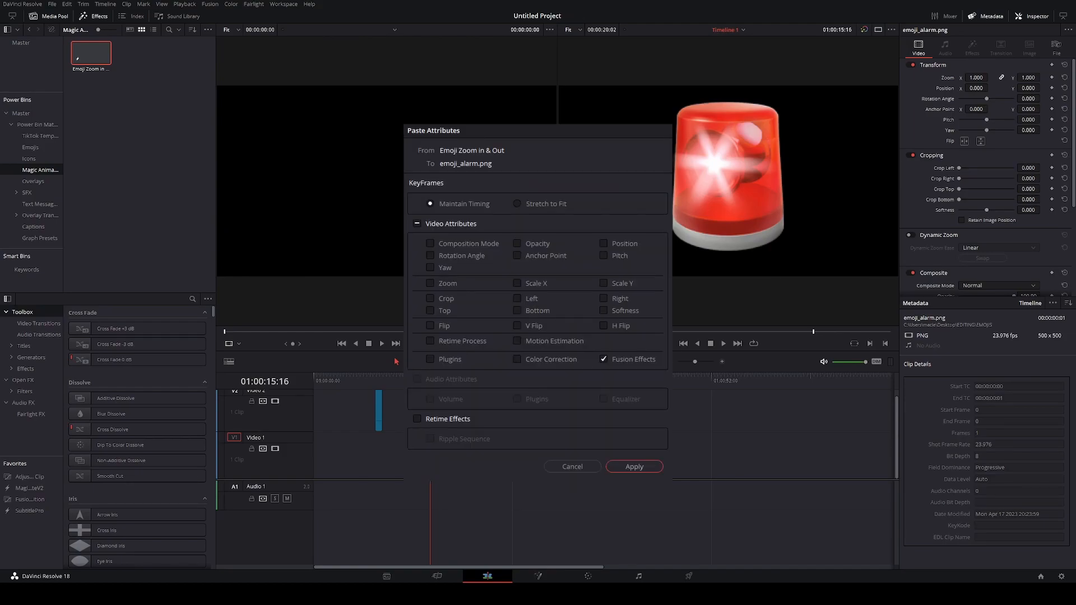
left_click(633, 466)
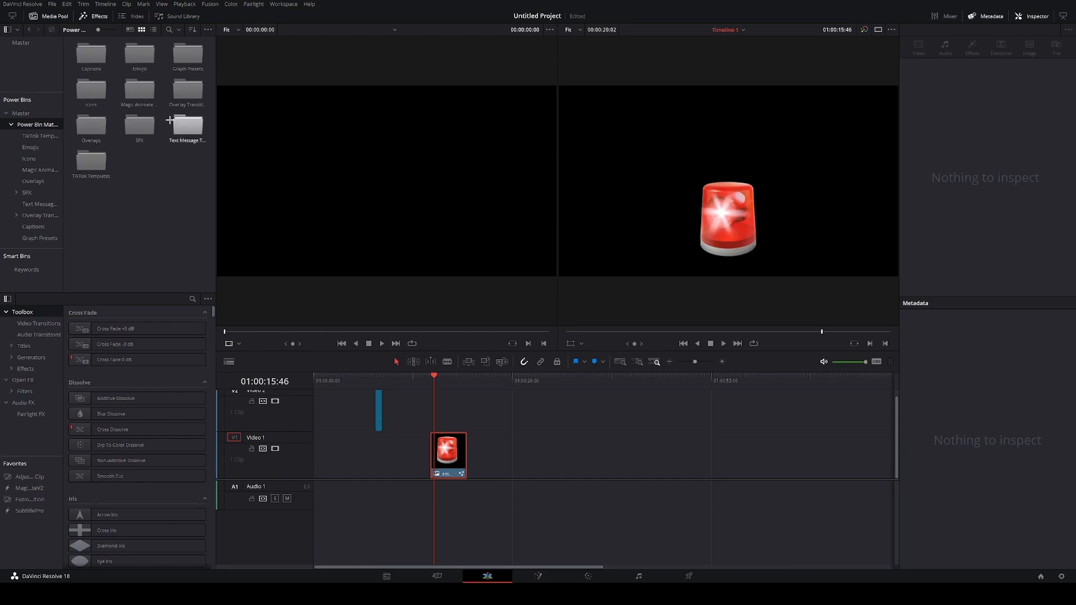
mouse_move(121, 169)
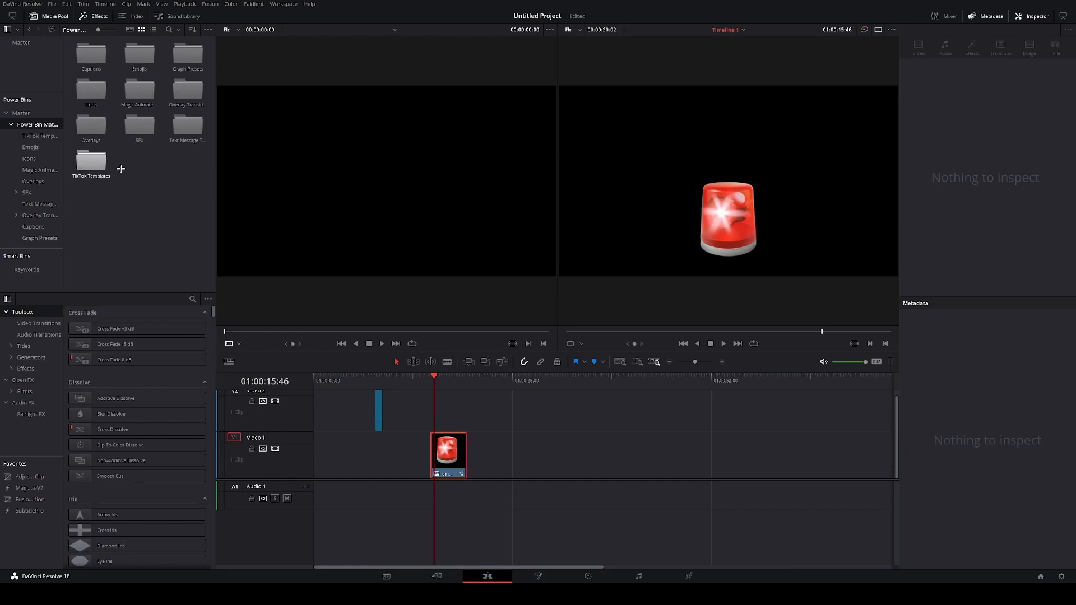